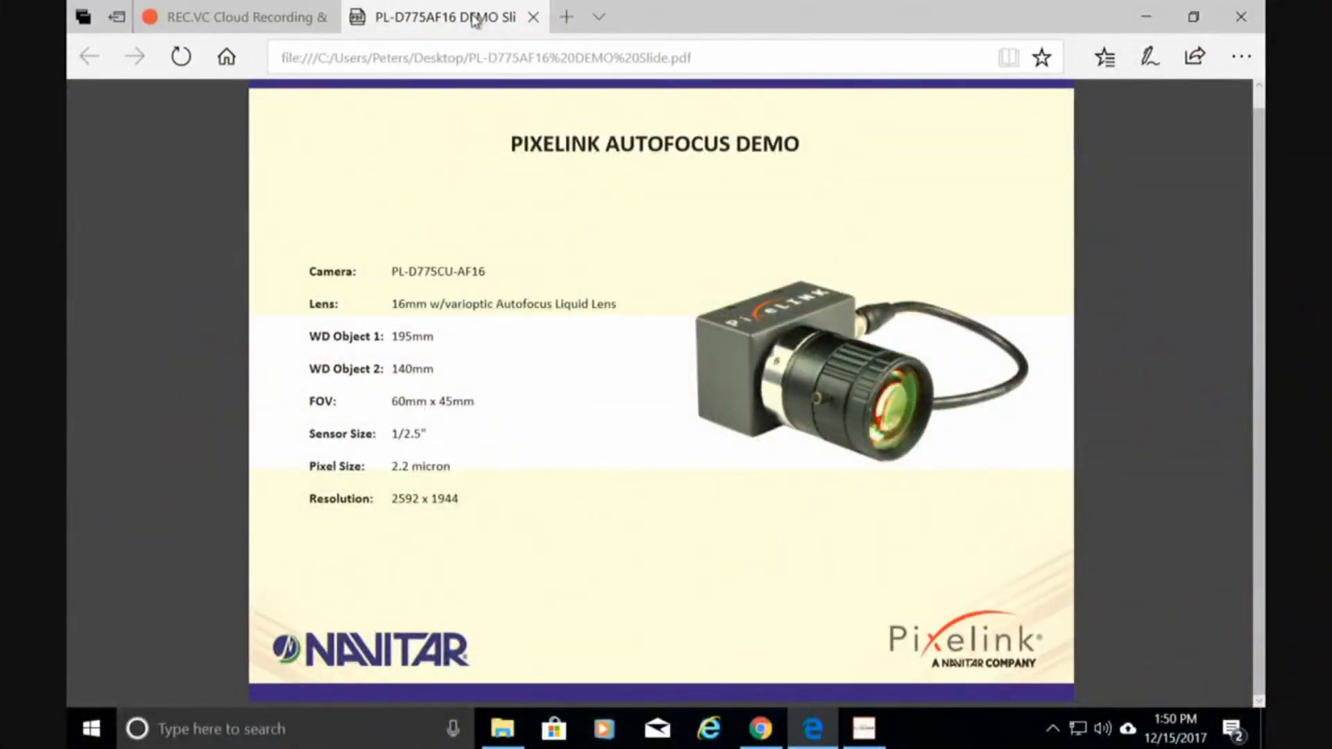
mouse_move(448, 272)
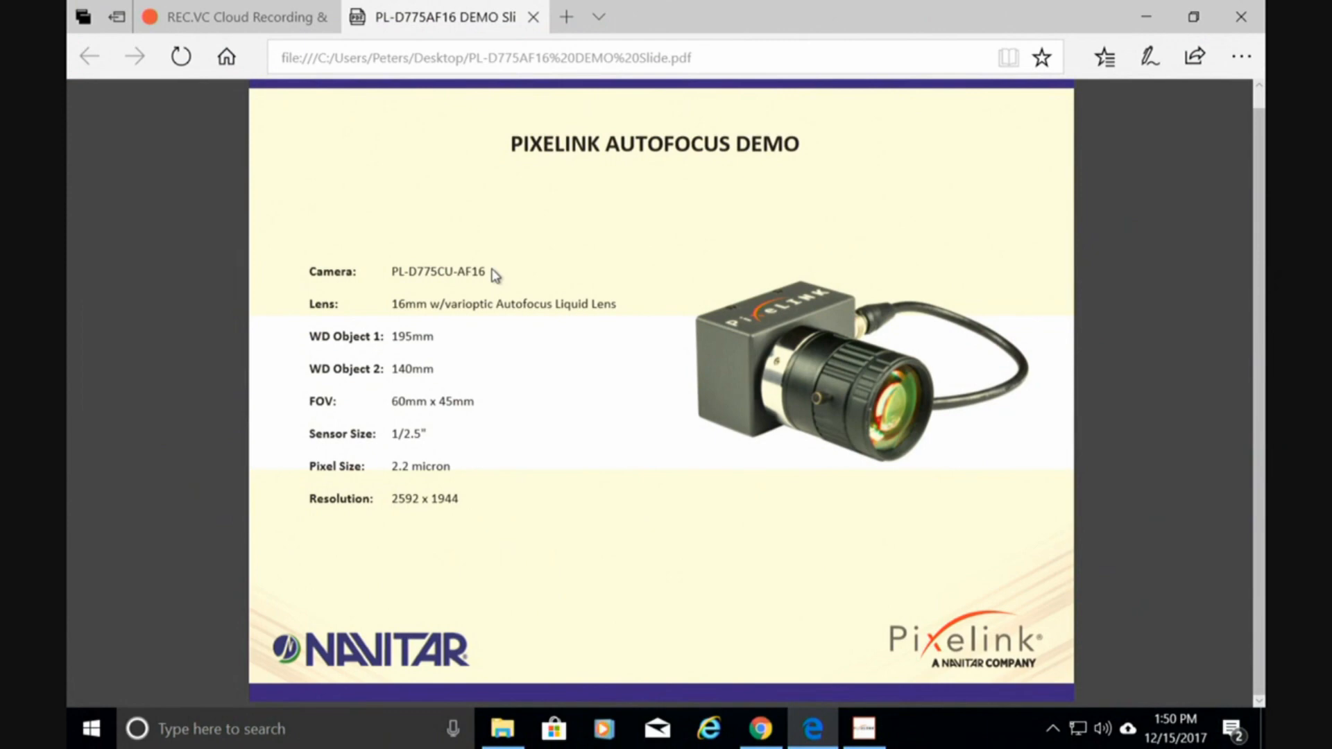
mouse_move(473, 325)
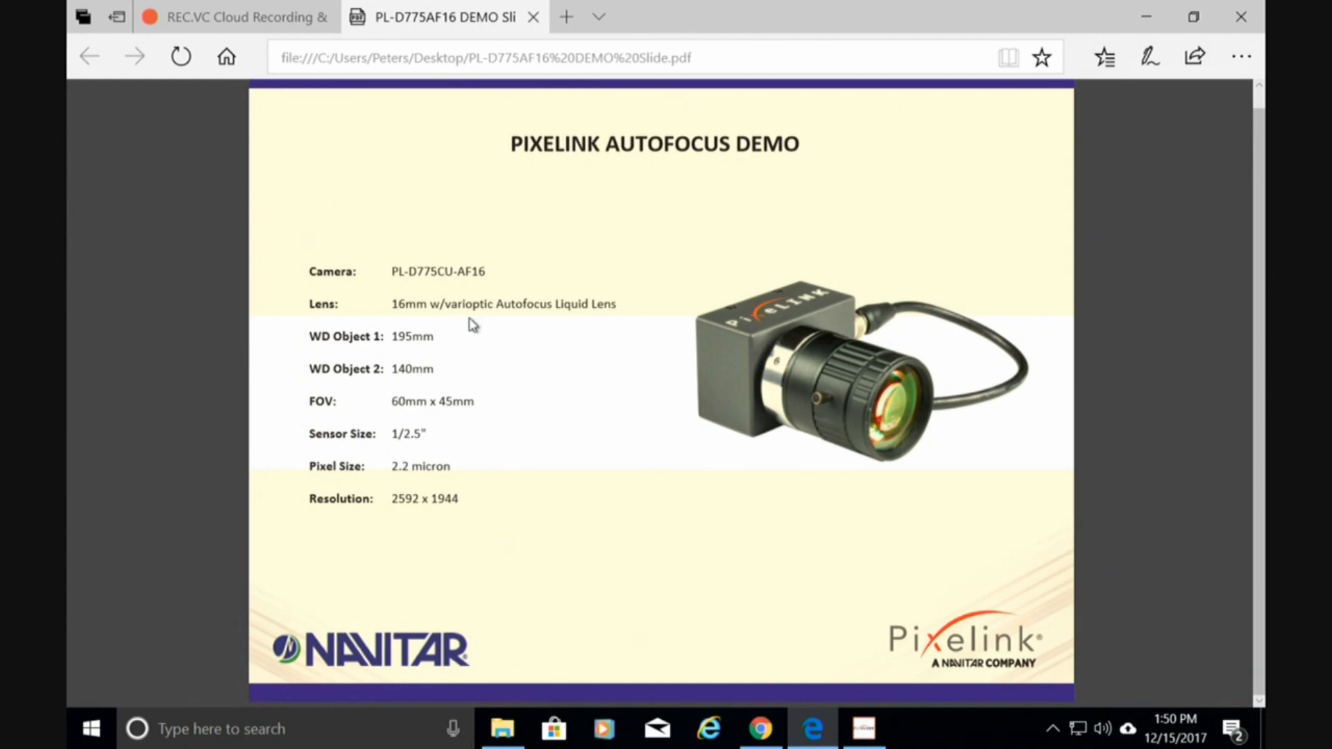
mouse_move(446, 346)
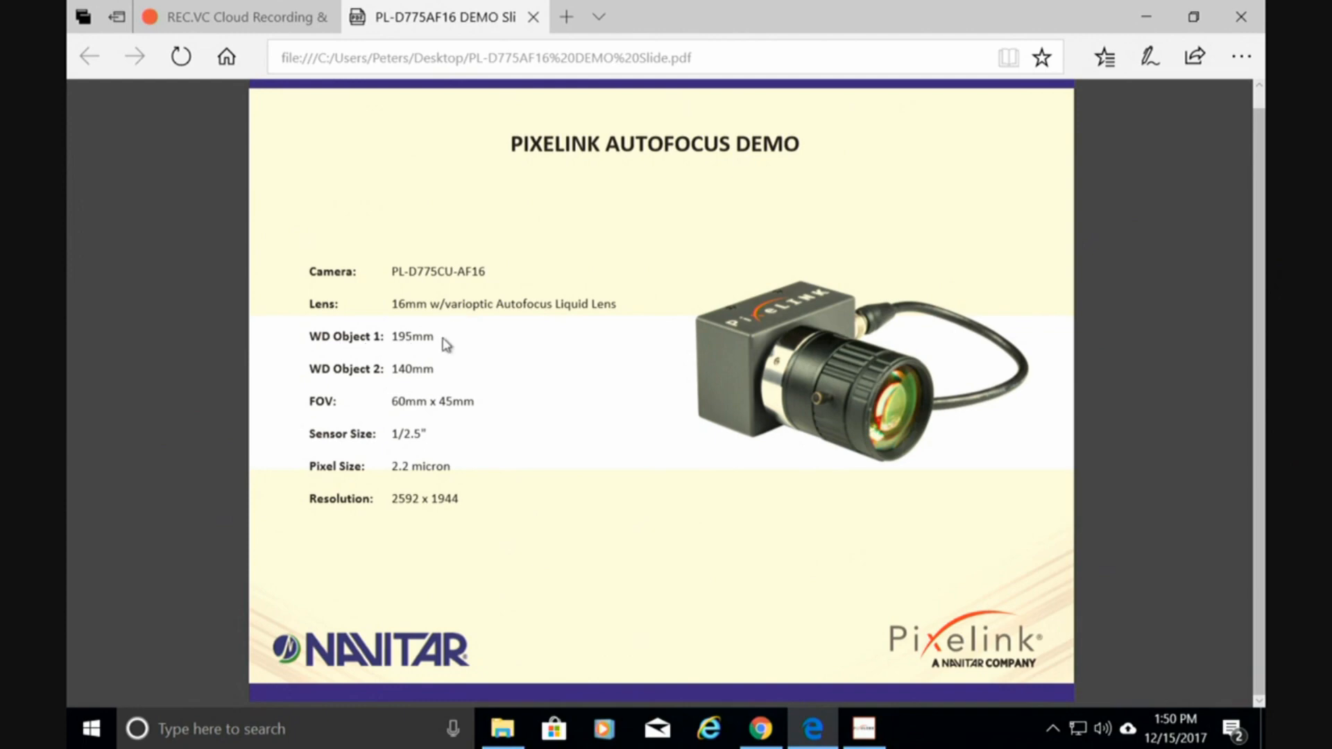
mouse_move(460, 380)
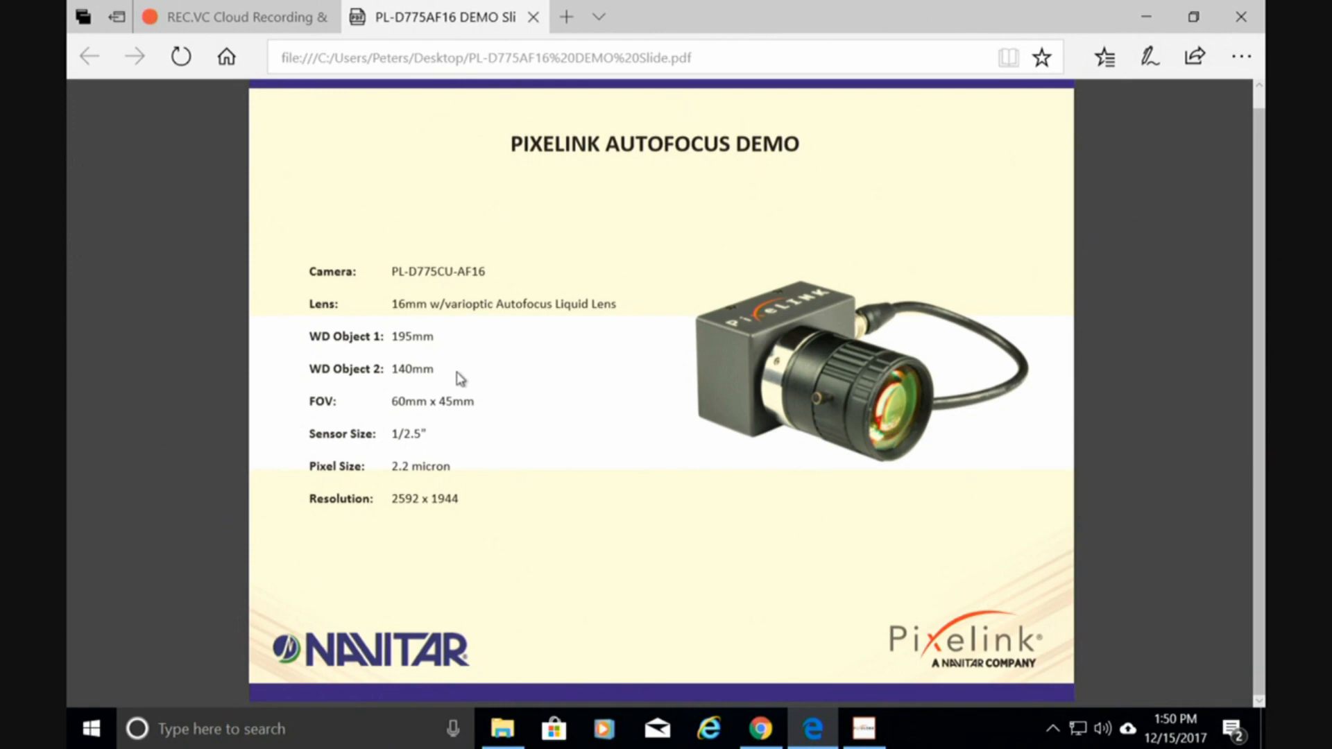
mouse_move(446, 384)
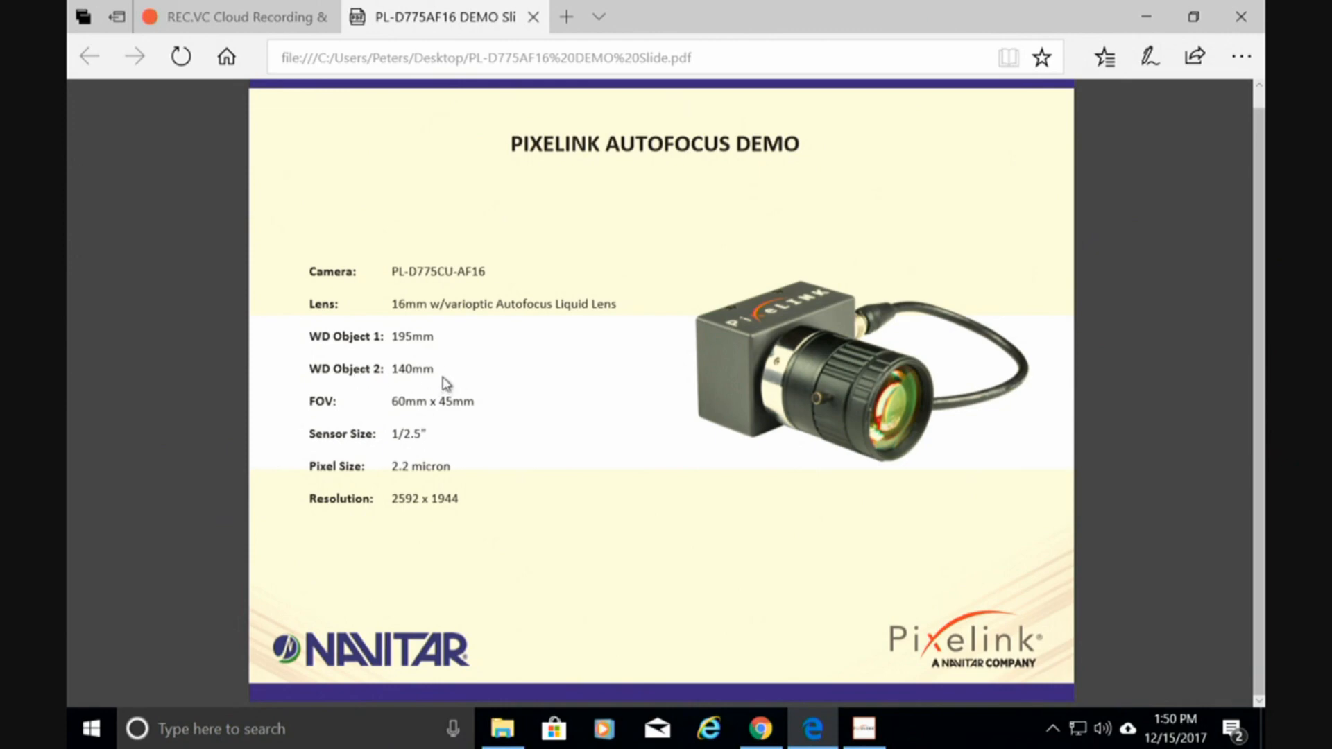
mouse_move(460, 472)
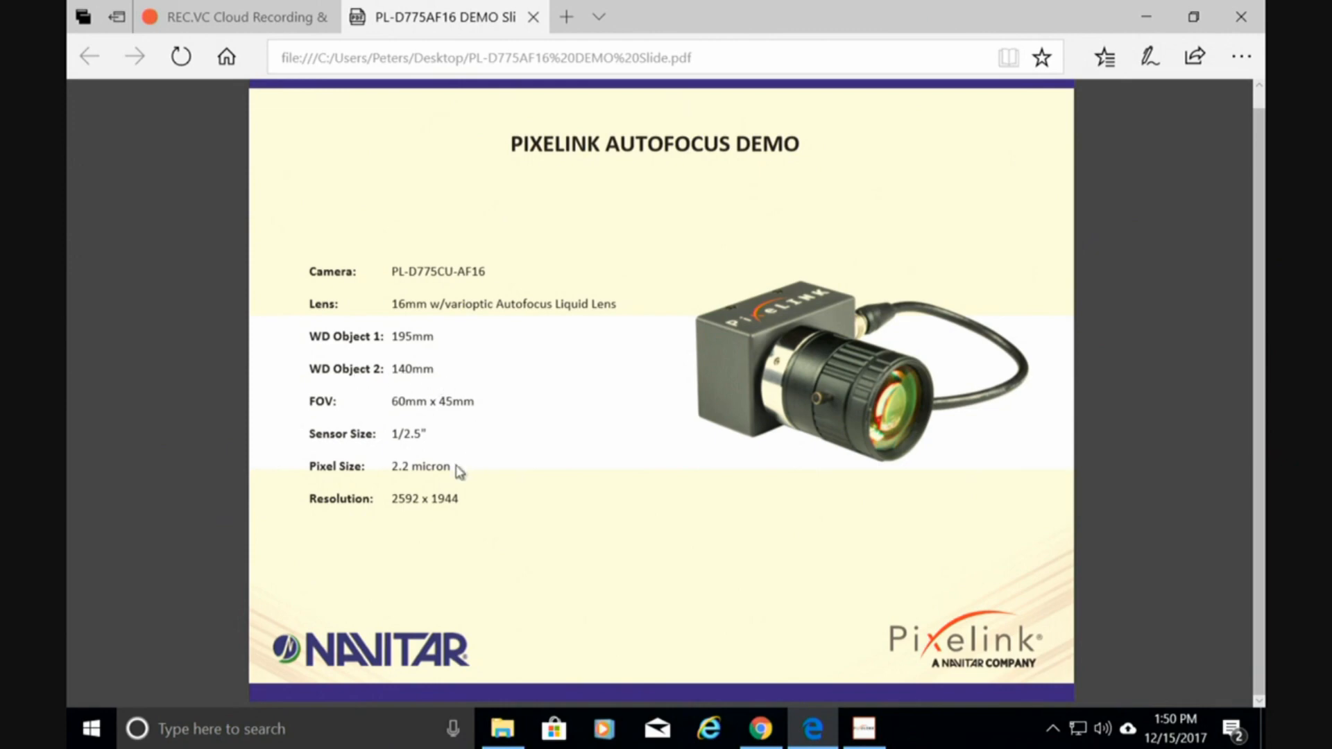
mouse_move(466, 476)
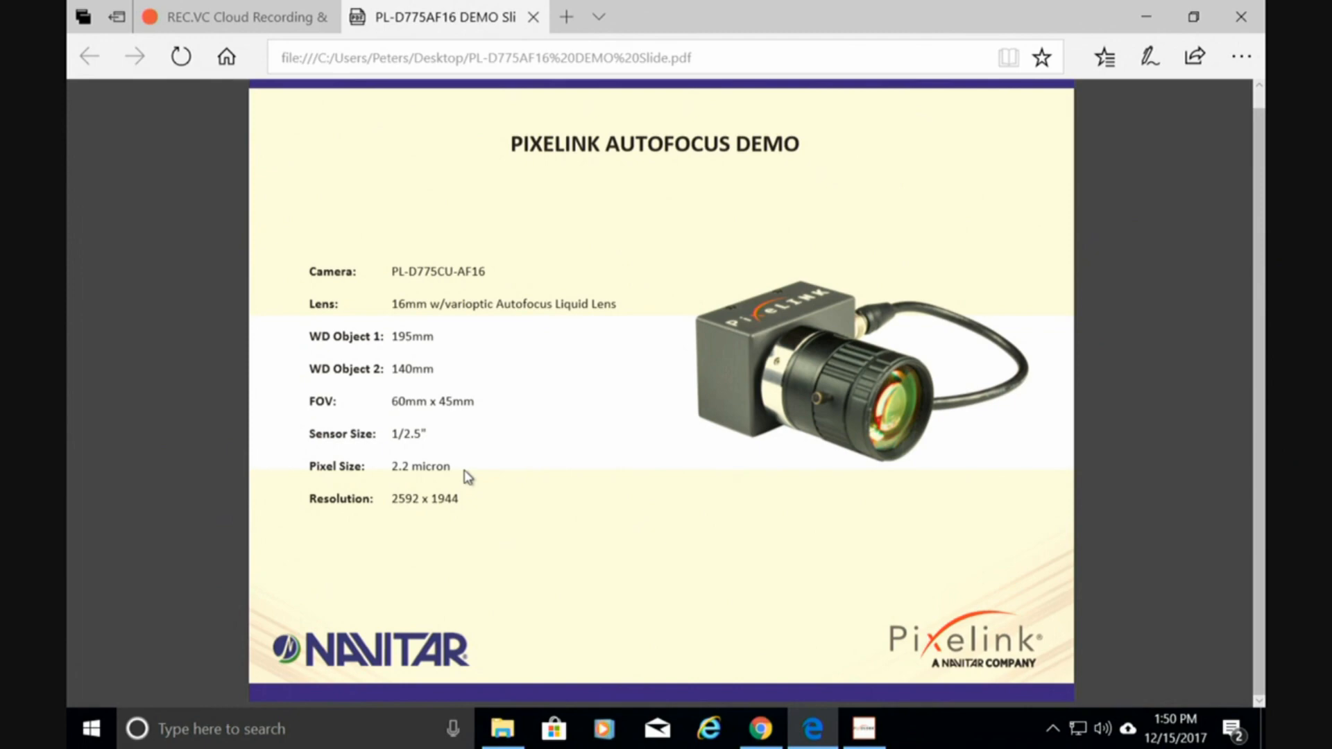
mouse_move(825, 648)
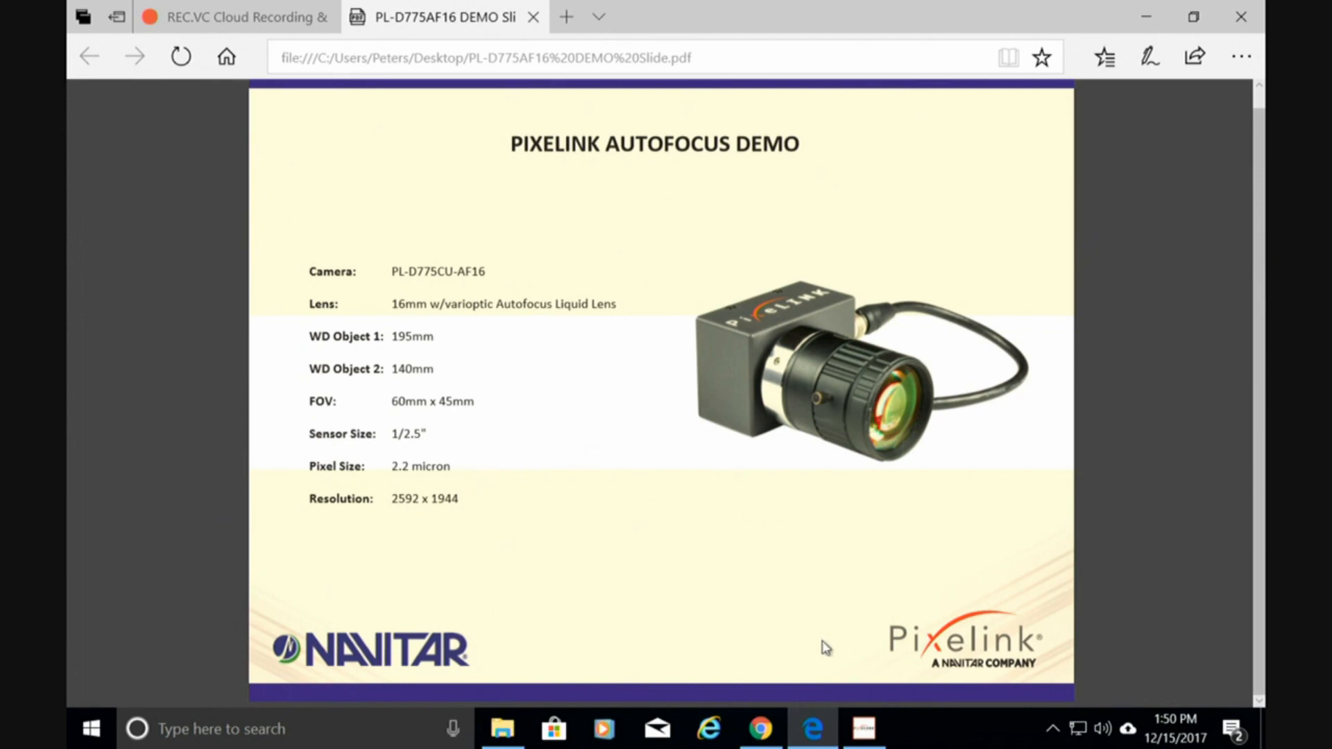
- Bring PixeLINK Capture forward and slide focus to about 39788 so the lower ruler is sharp
click(862, 729)
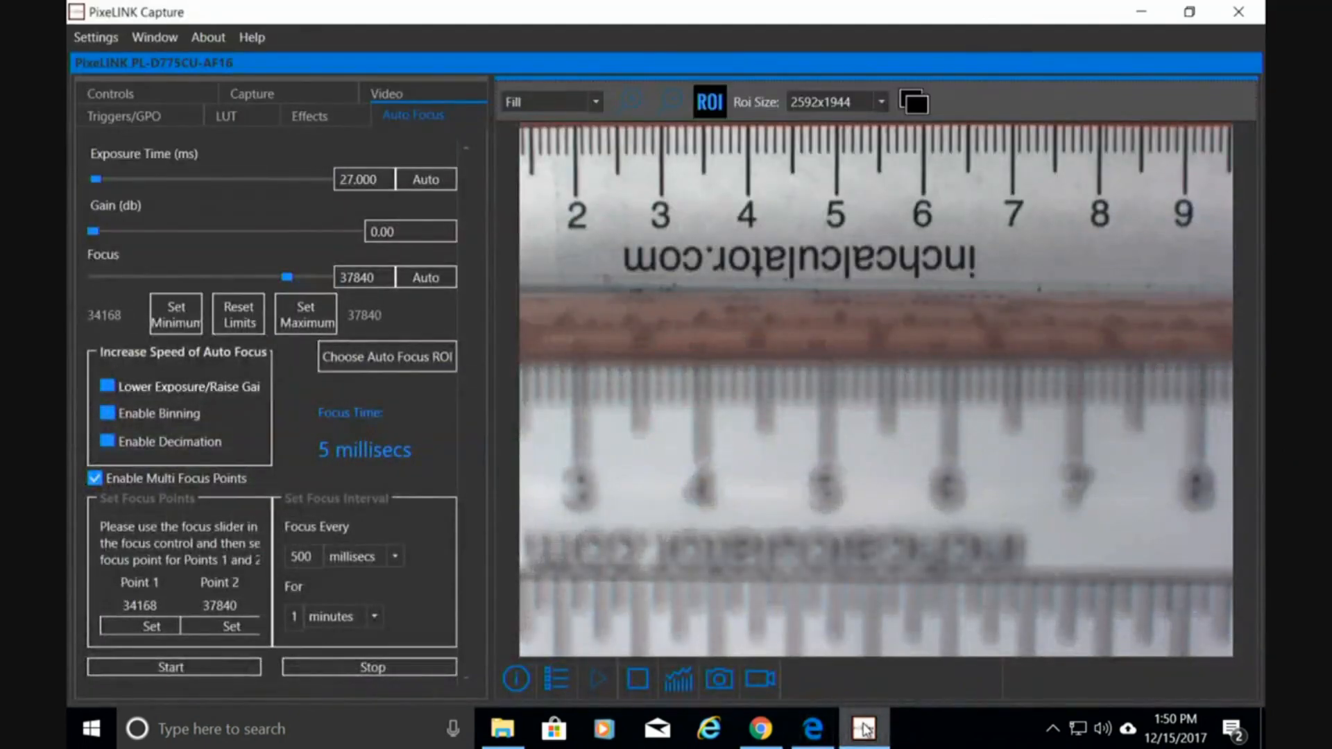
mouse_move(780, 544)
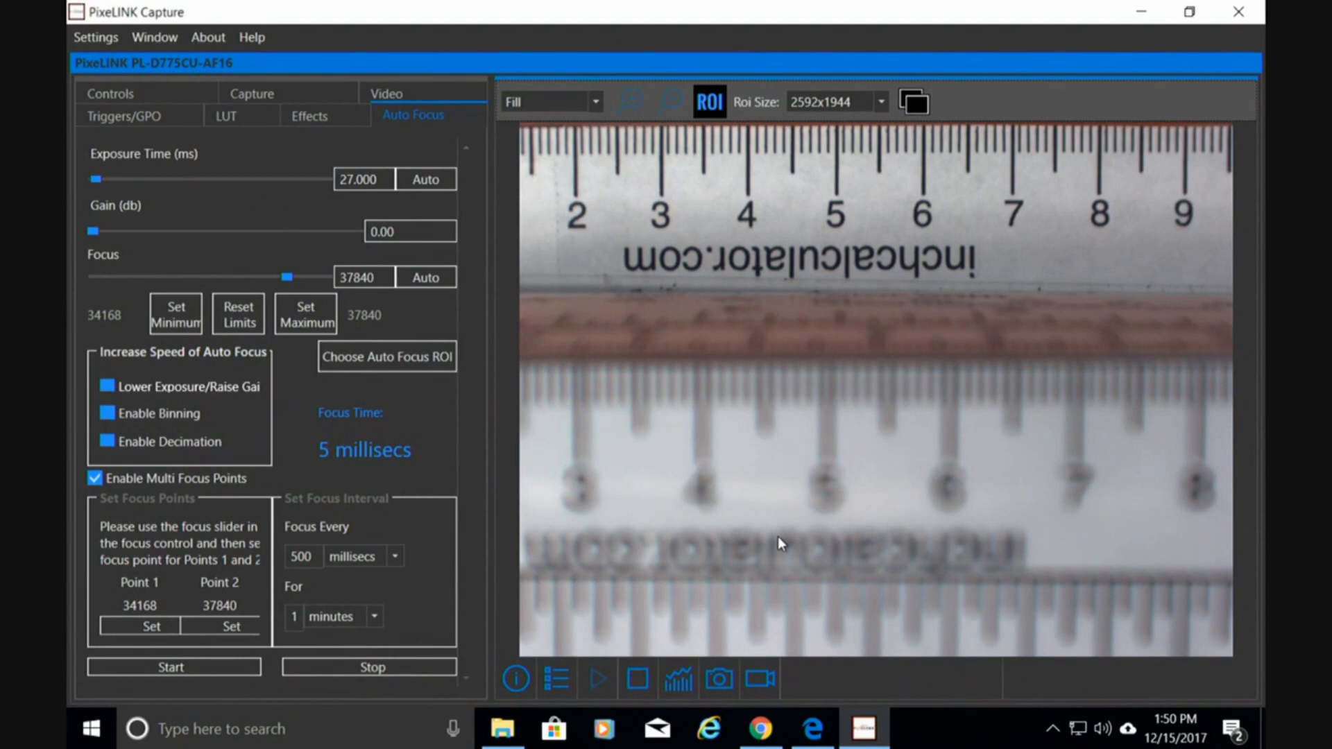
mouse_move(803, 382)
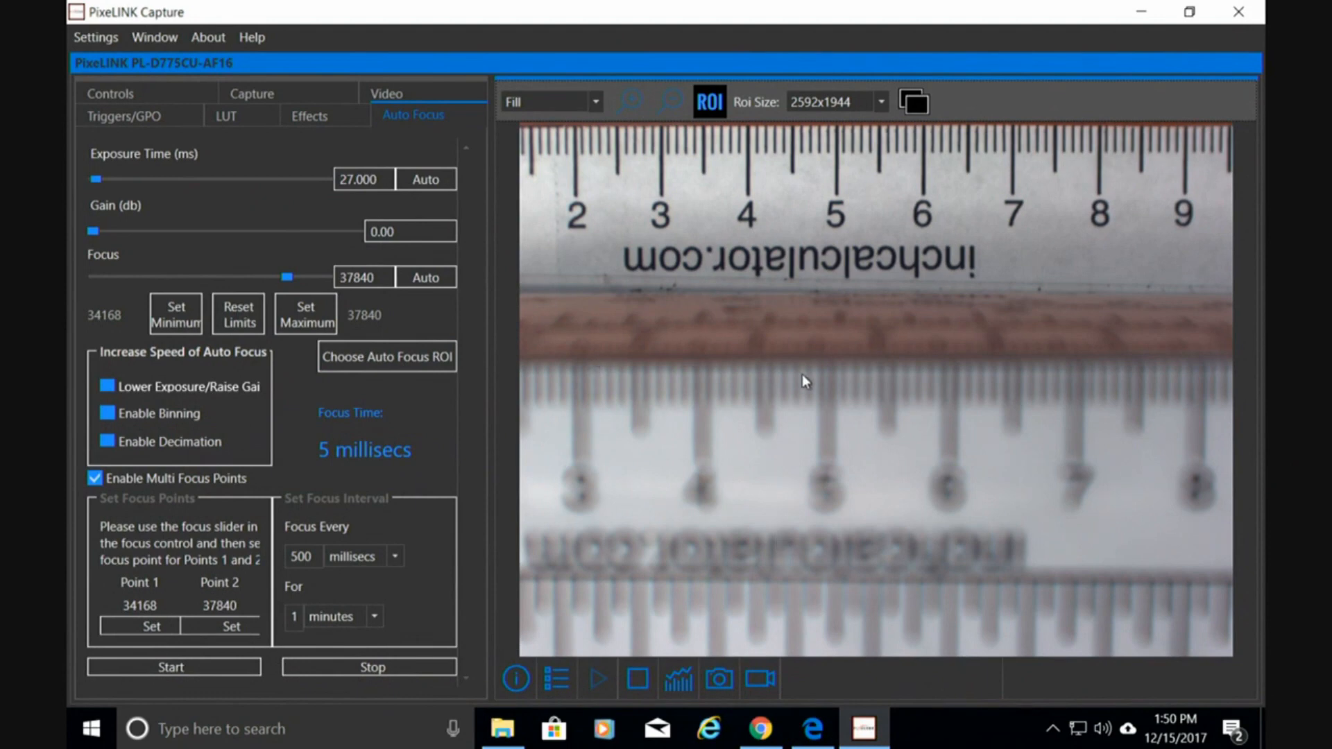
mouse_move(800, 365)
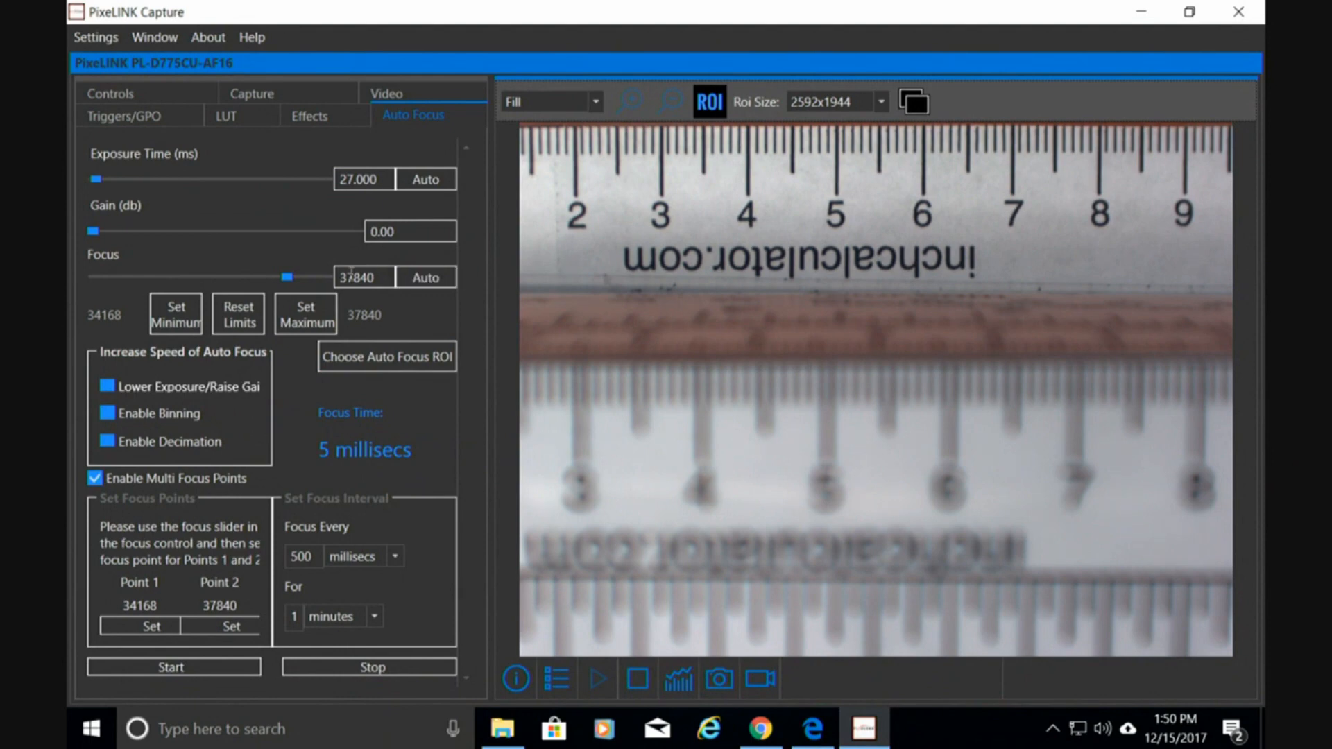
drag(287, 277, 296, 277)
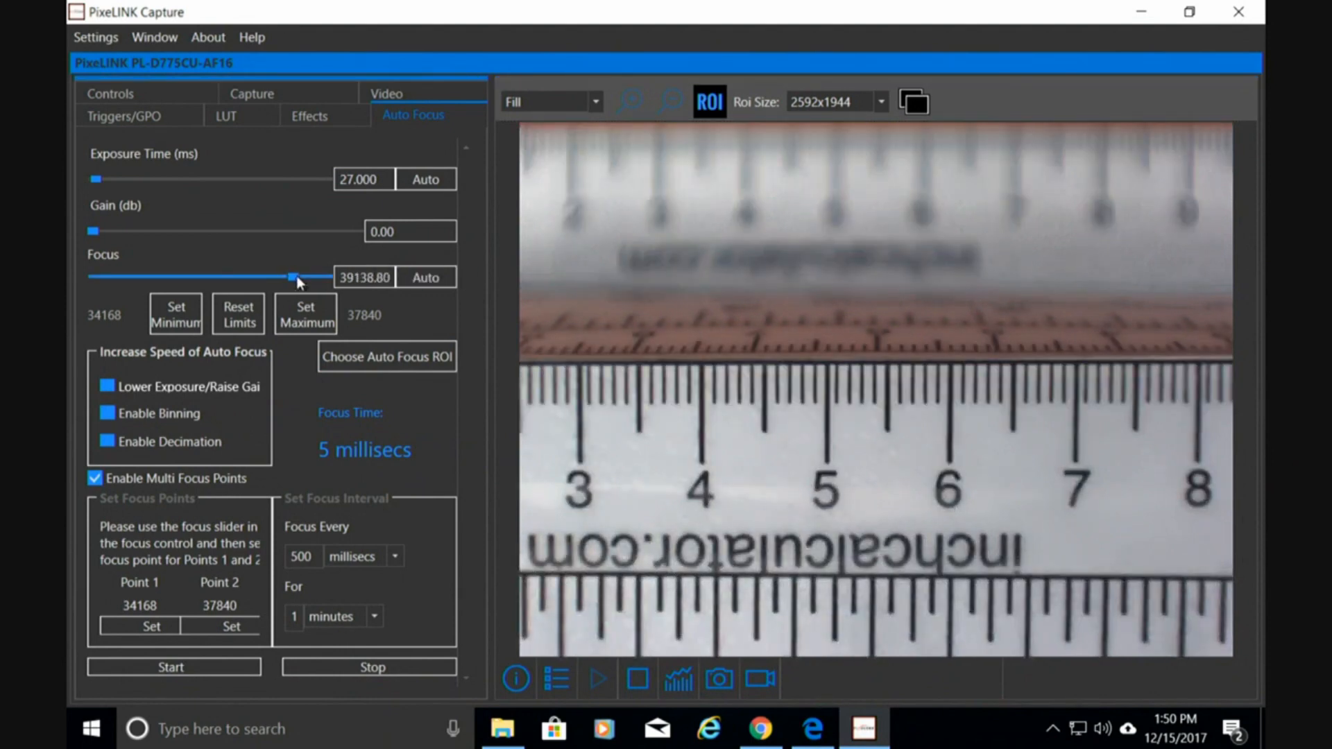
drag(292, 278, 297, 277)
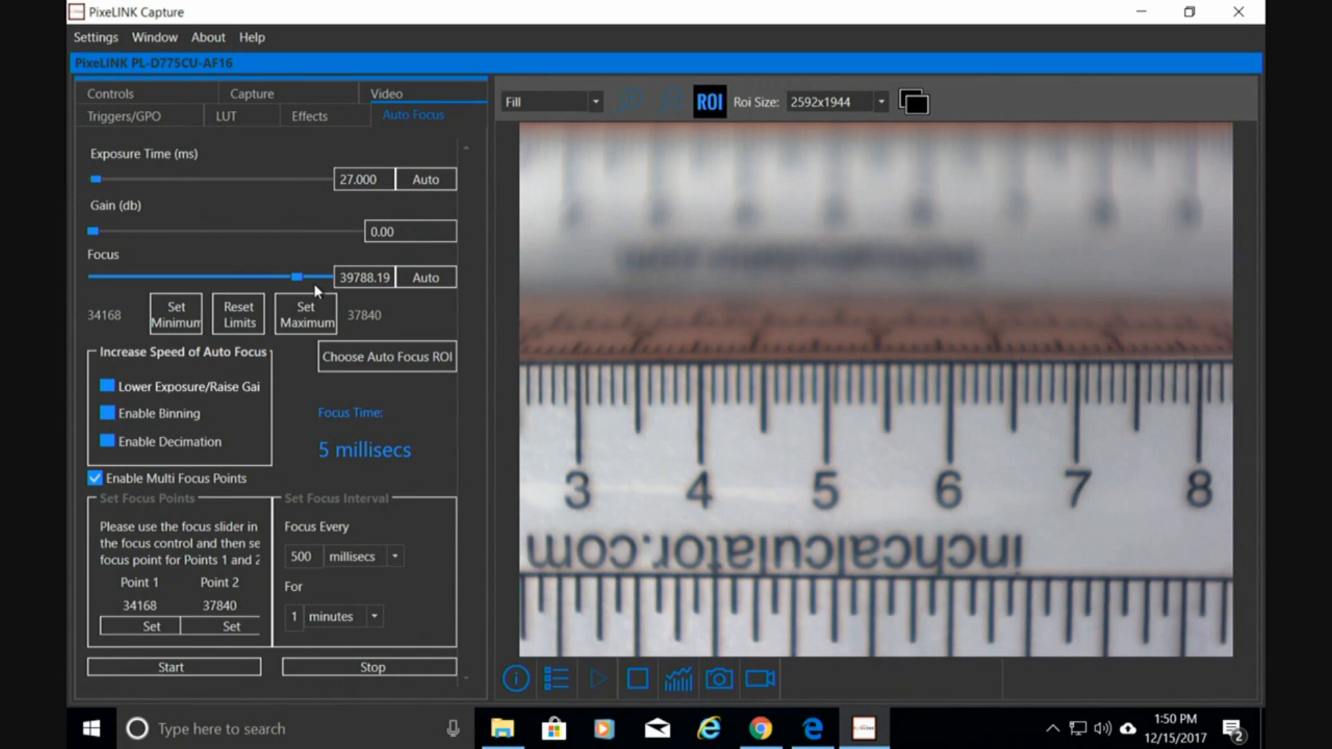
mouse_move(485, 330)
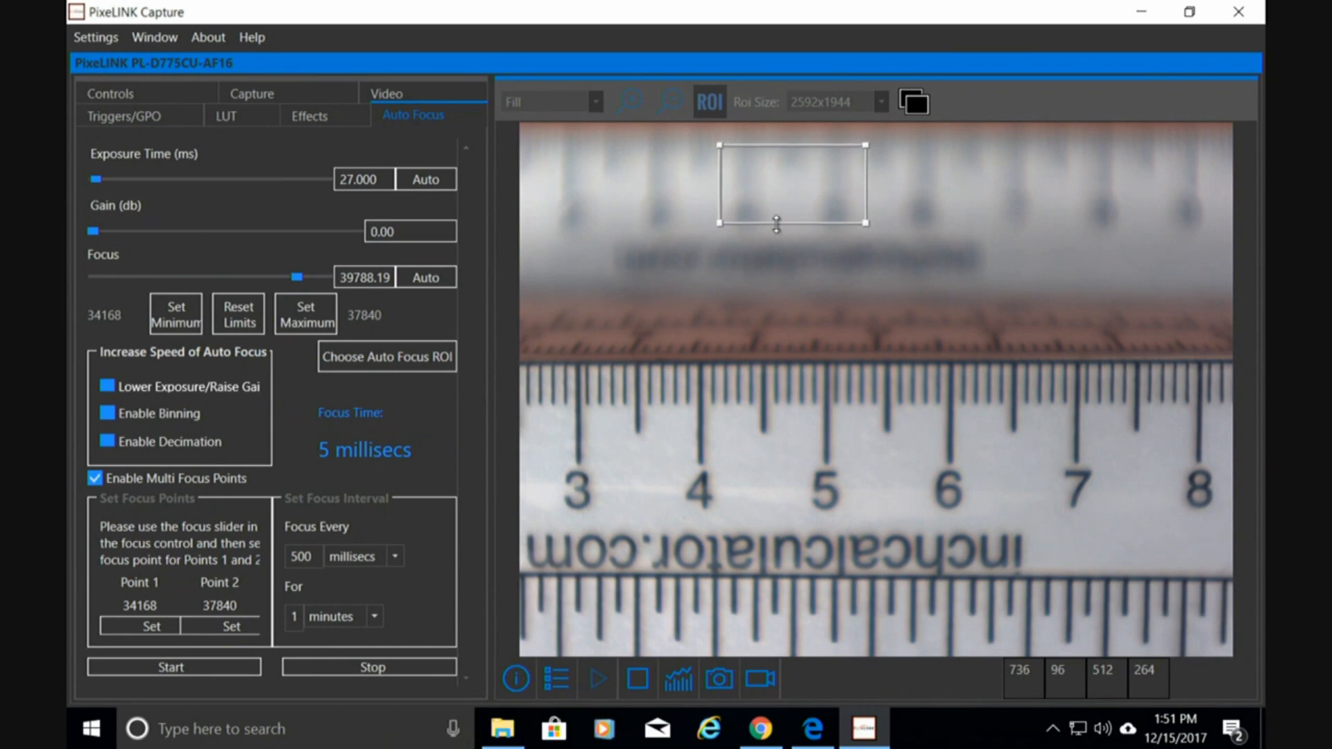
- Autofocus on the upper region to 34712, set it as minimum limit and store it as Point 1
click(426, 278)
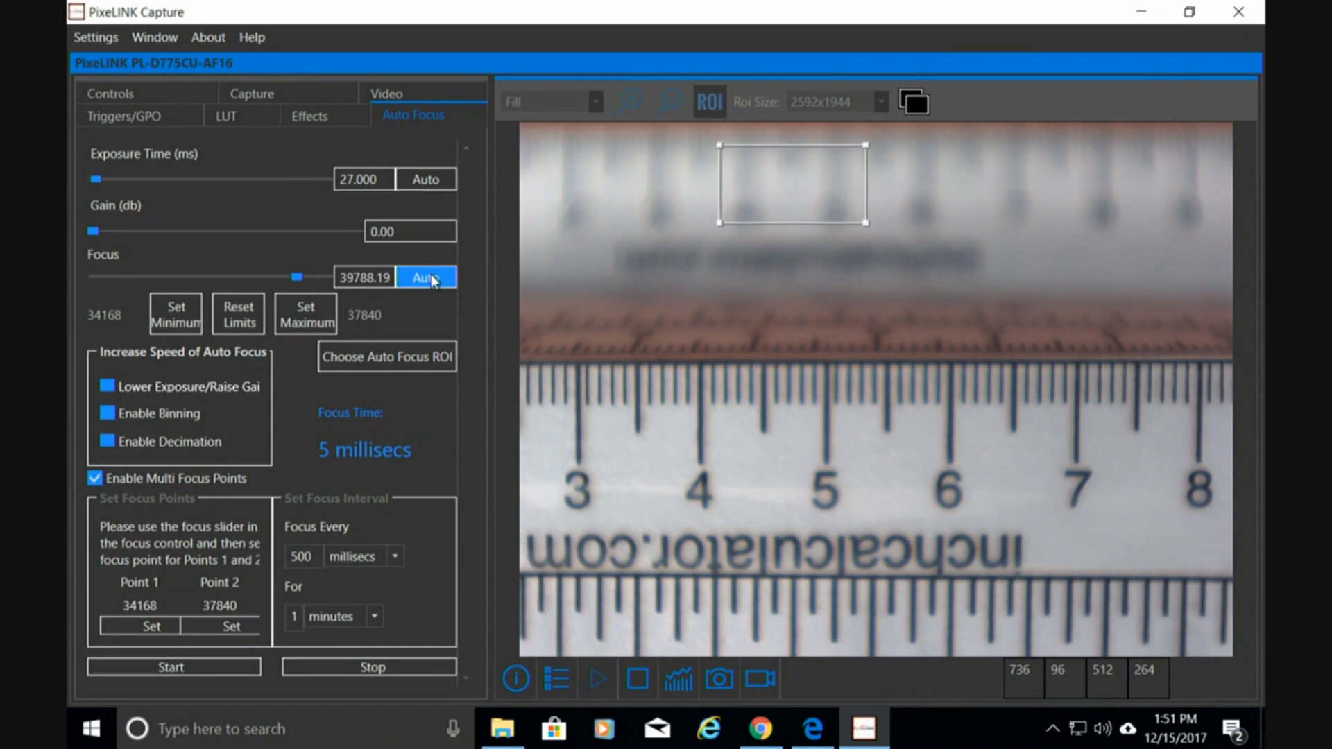
click(424, 277)
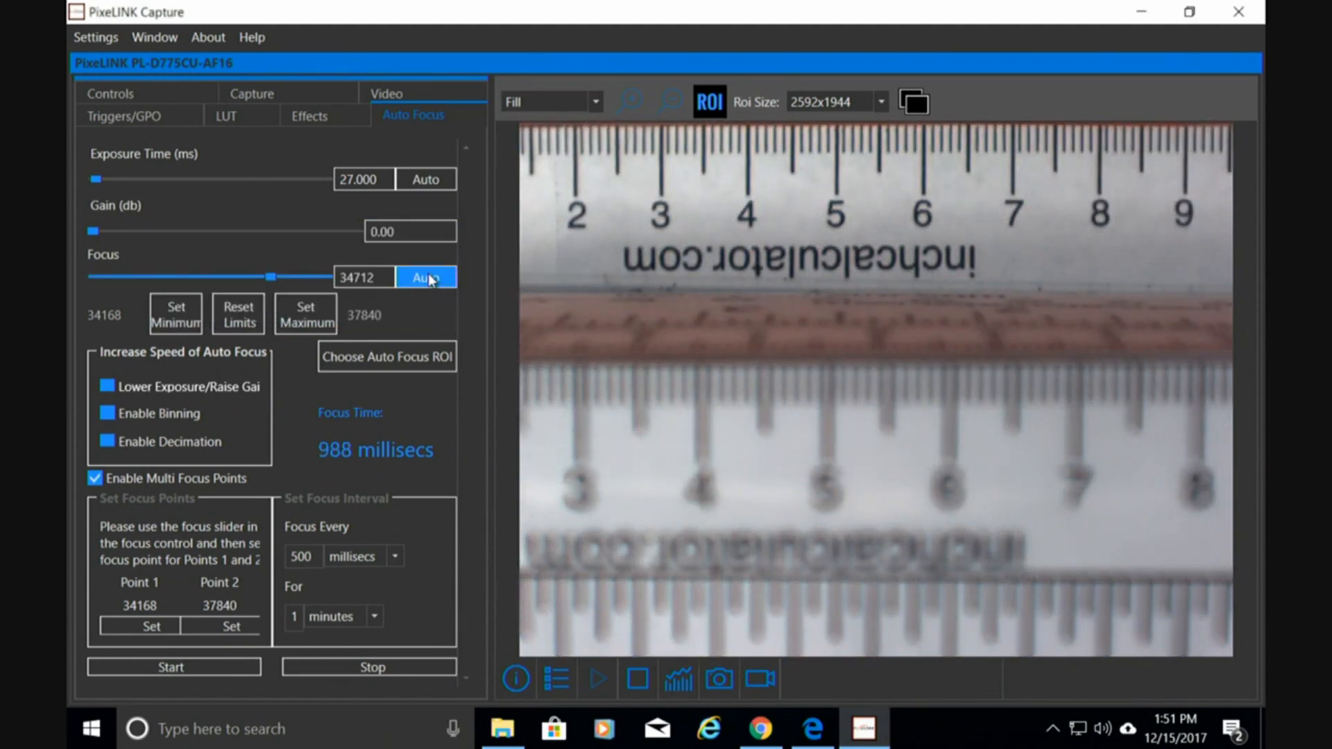
click(175, 314)
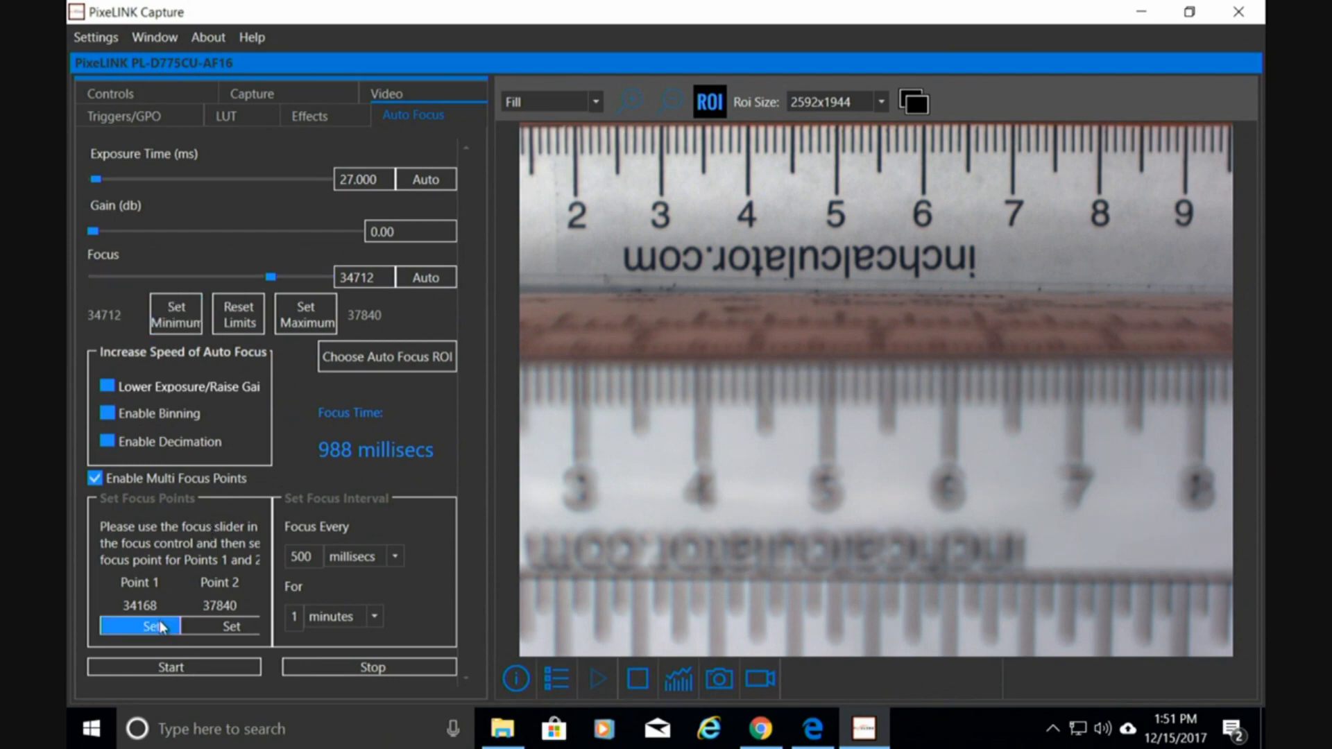
click(153, 626)
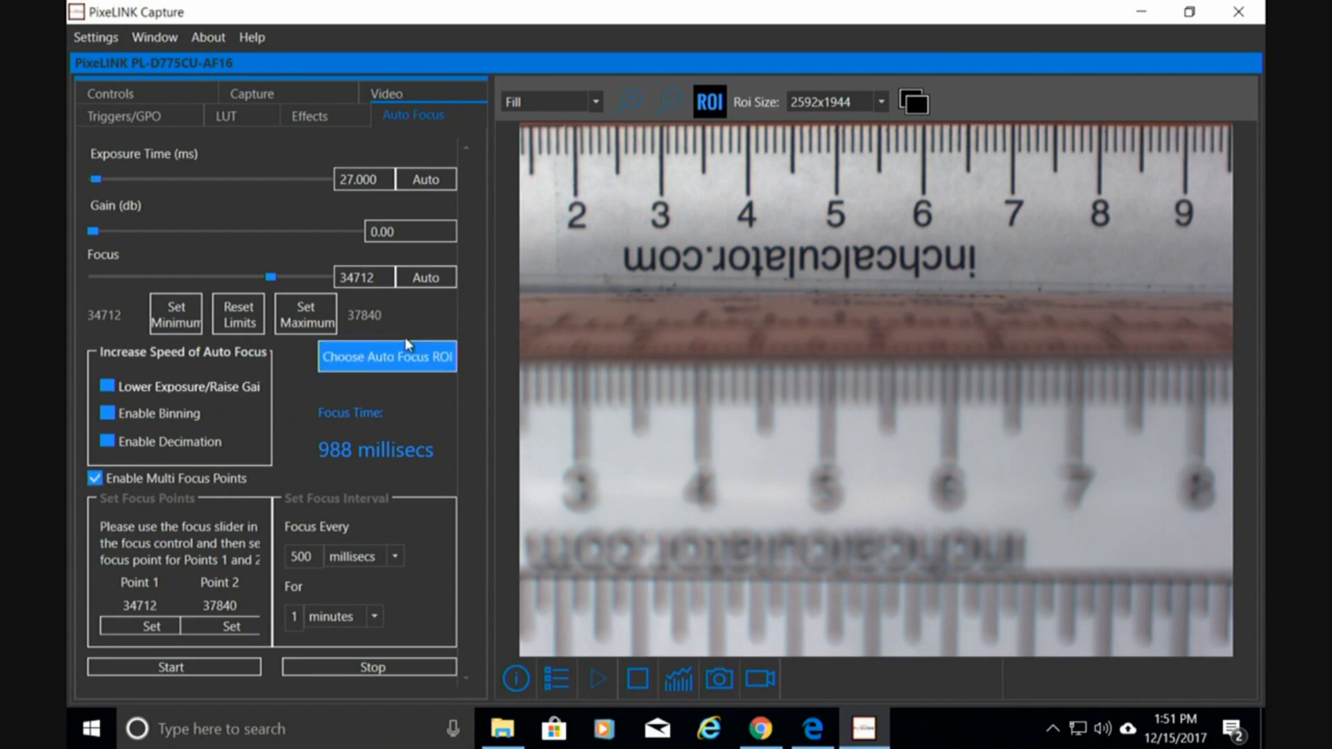
- Mark an autofocus region over the lower ruler and autofocus it to 37432
click(388, 357)
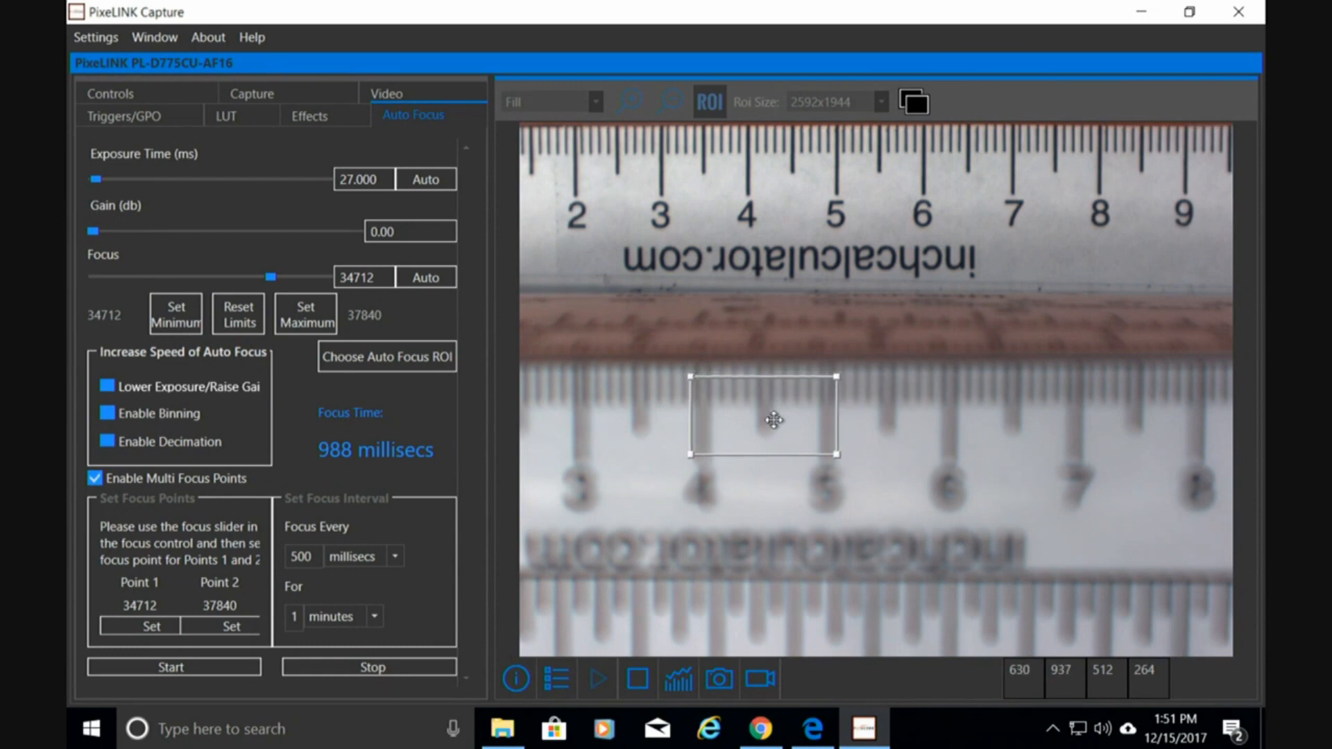
click(426, 277)
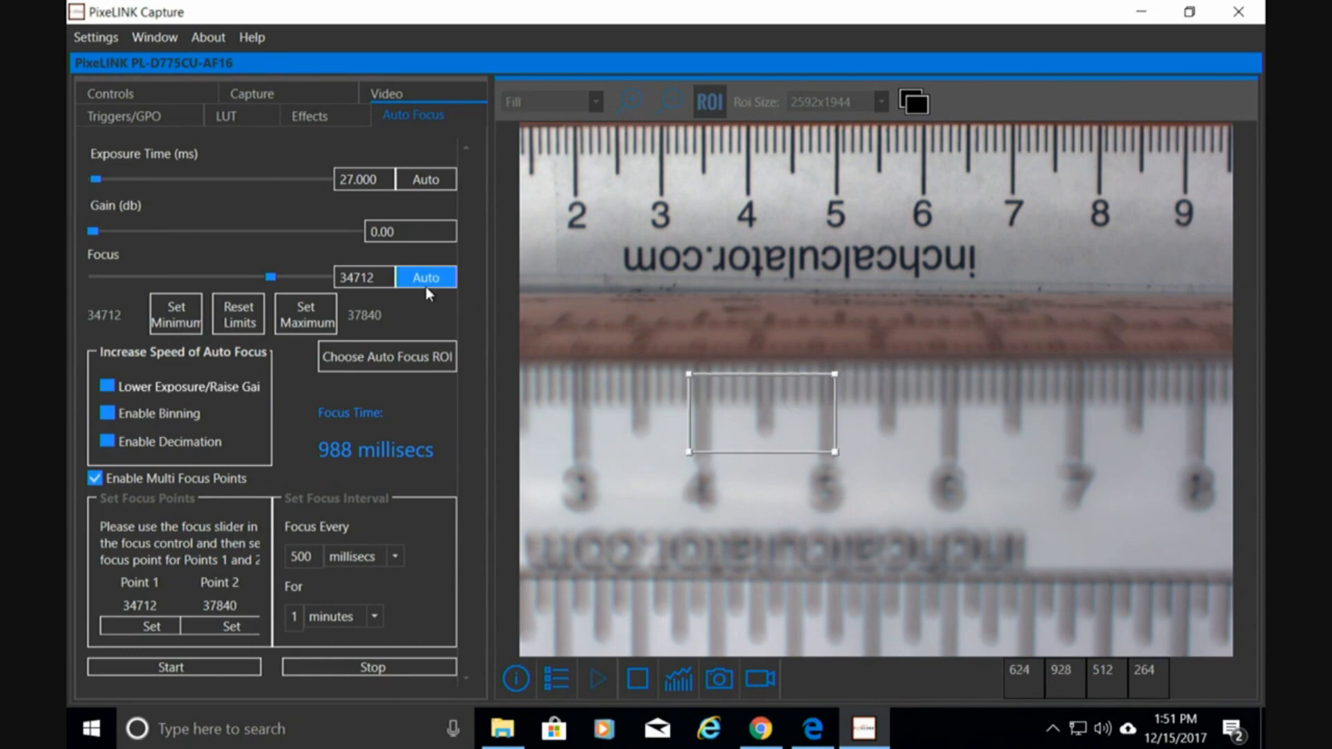
click(426, 278)
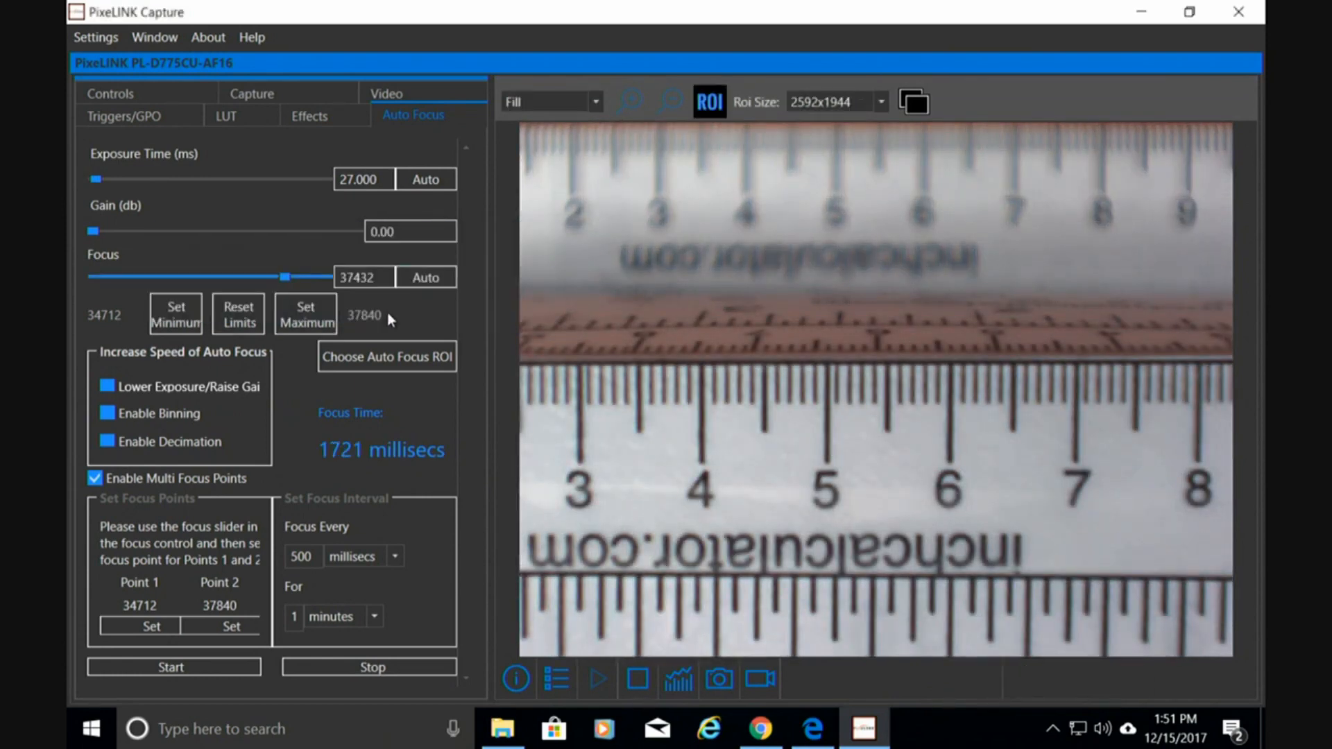
- Set focus 37432 as the maximum limit and store it as Point 2
click(304, 314)
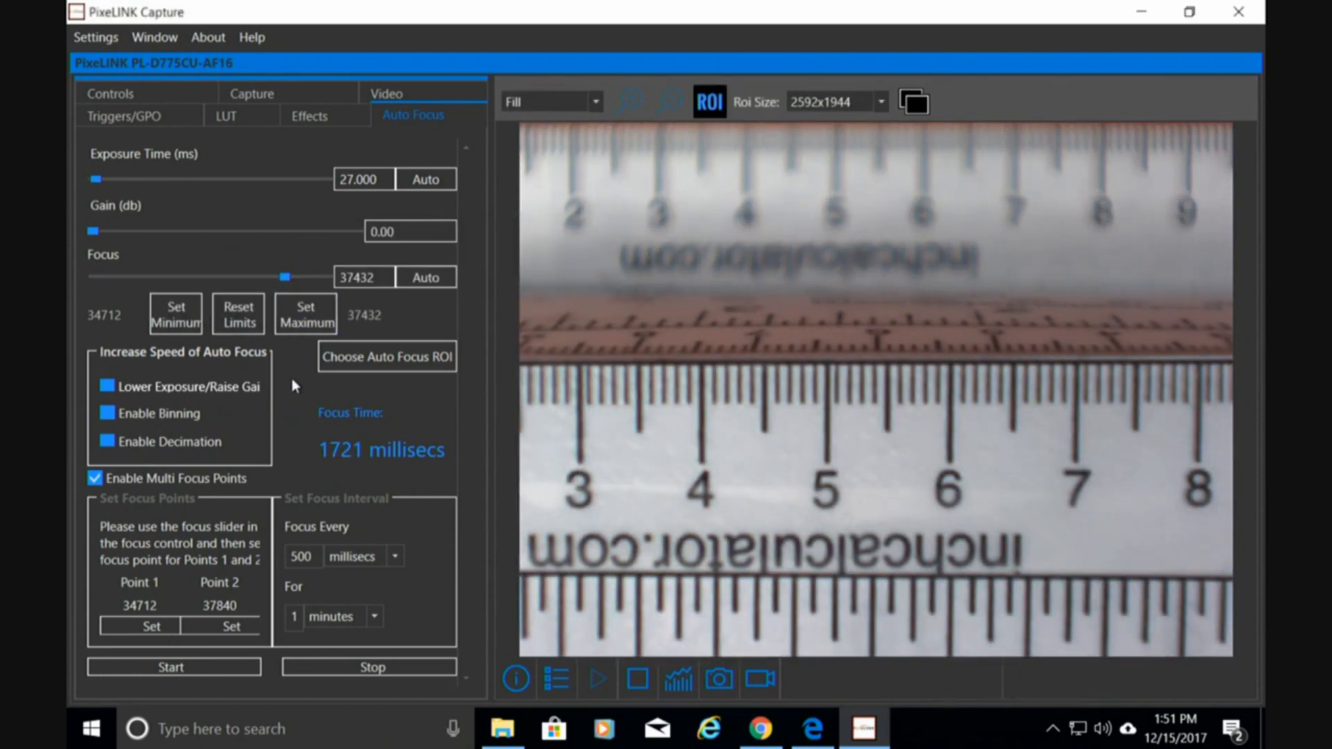
click(221, 626)
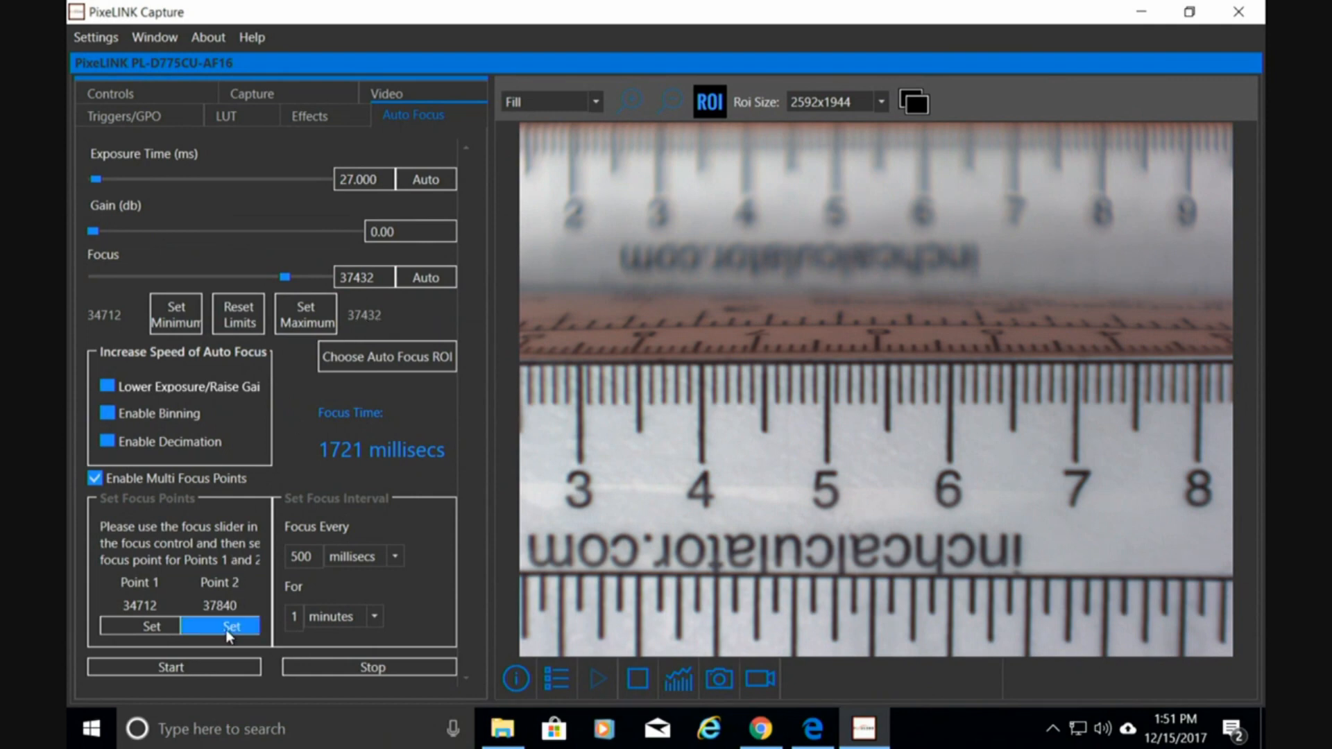
click(219, 626)
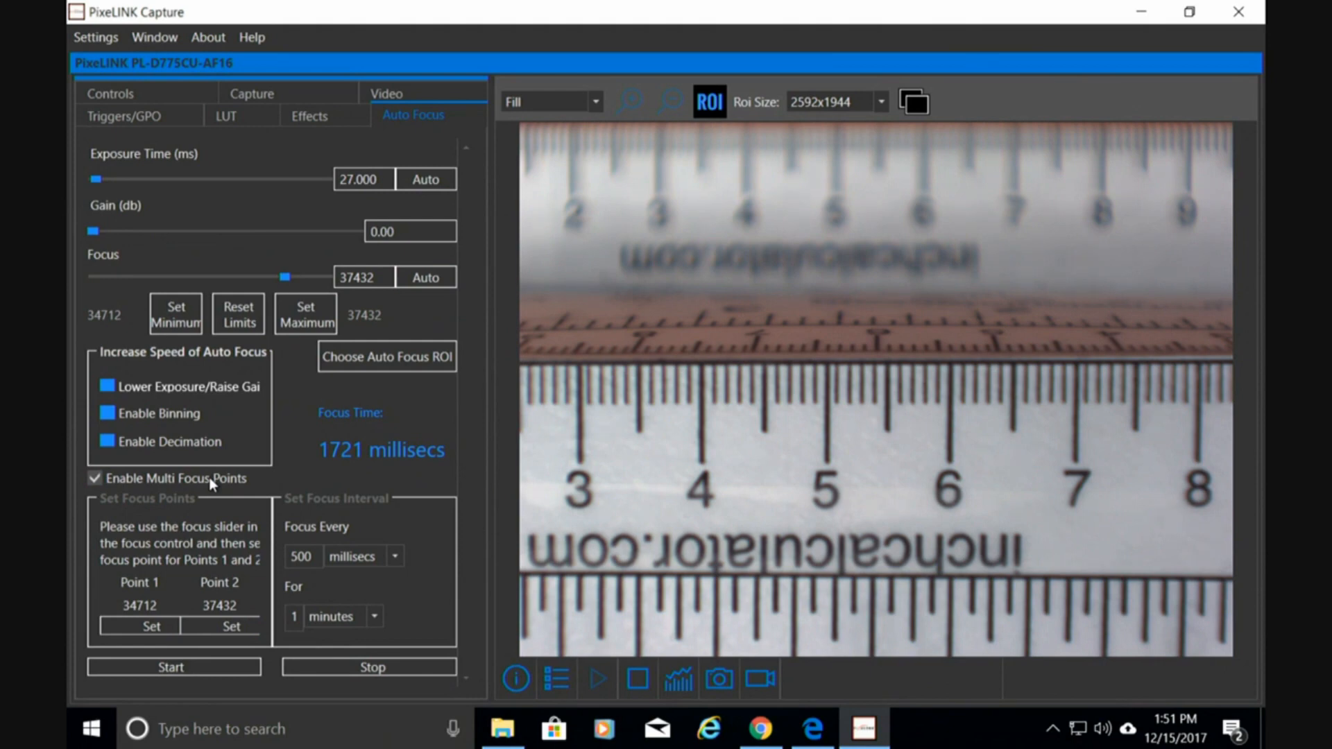
click(96, 479)
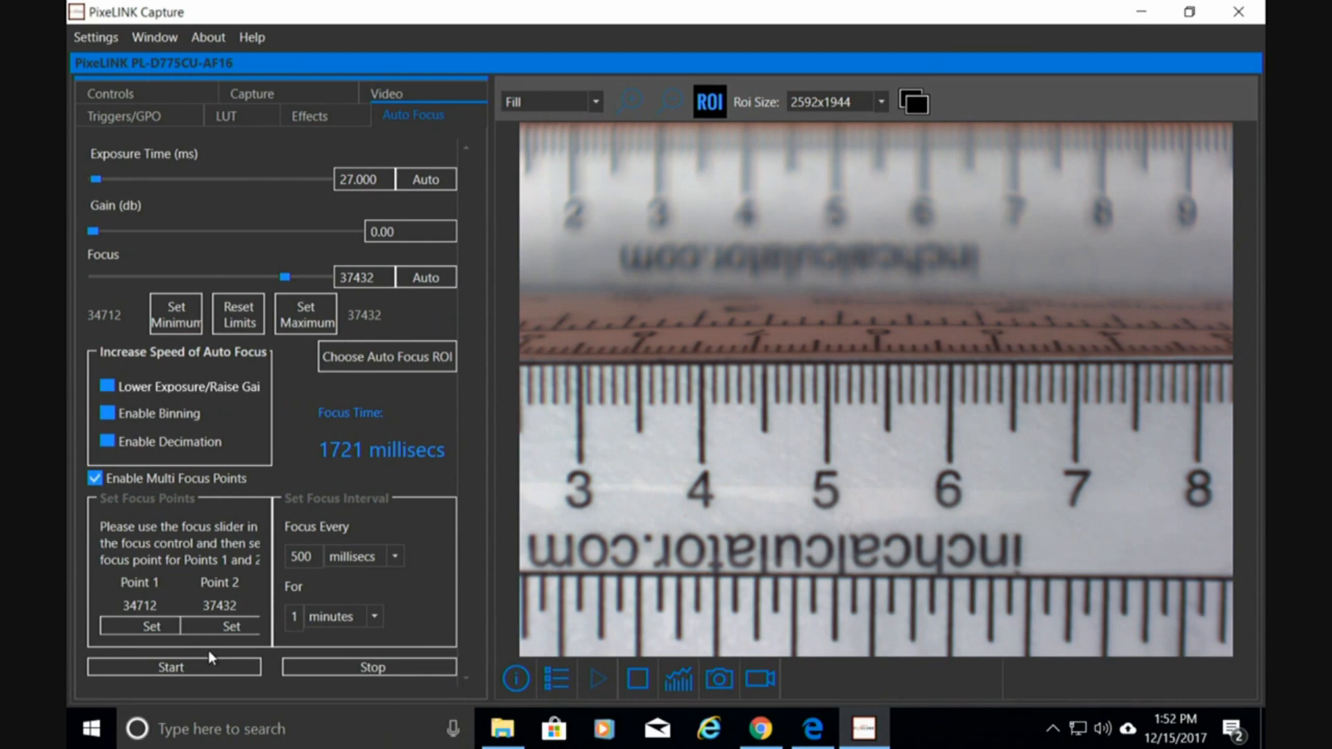
- Start multi-point focusing so sharpness alternates between Point 1 and Point 2
click(172, 668)
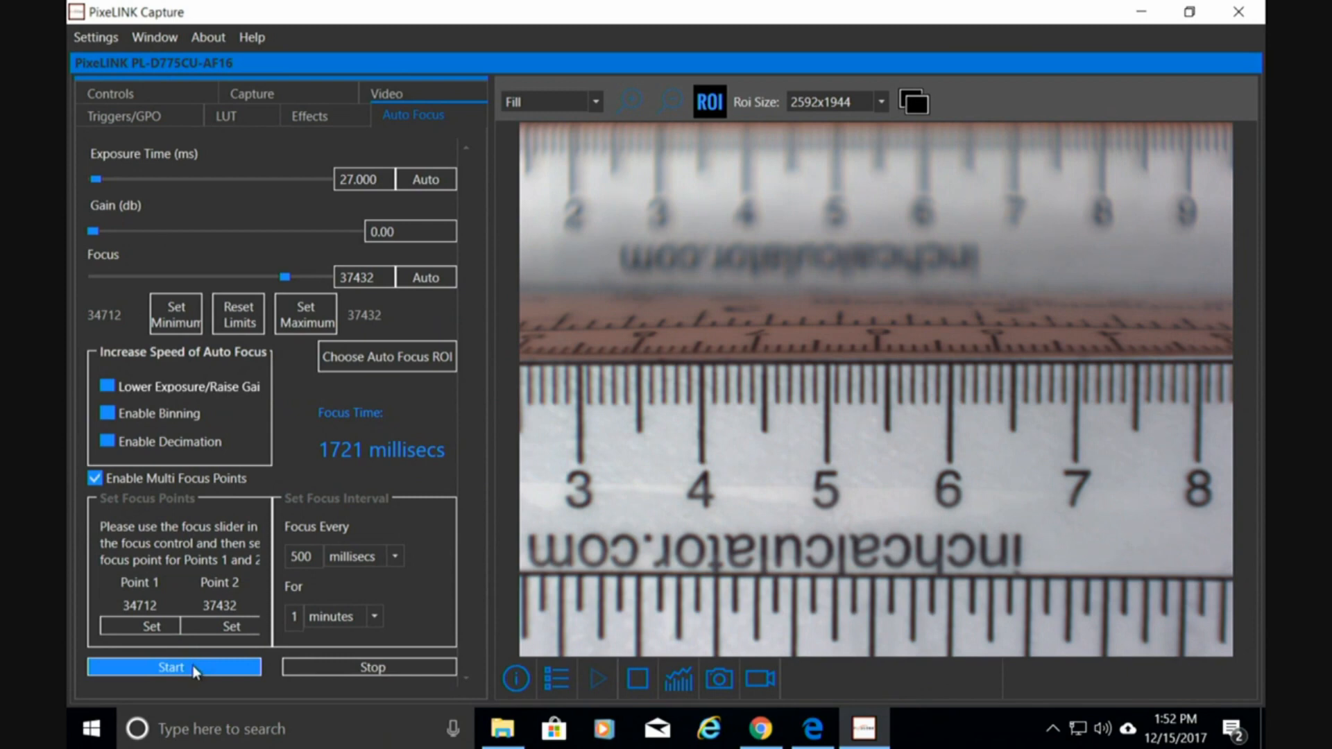
click(173, 667)
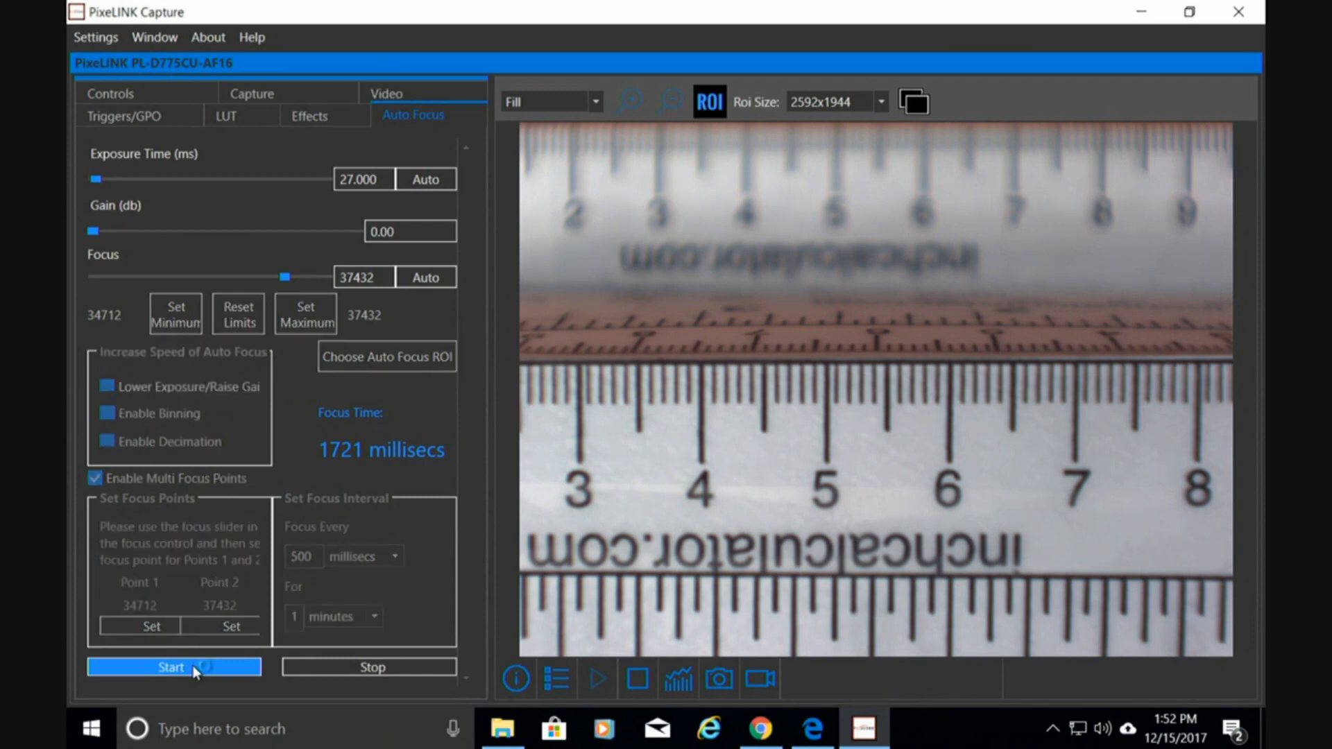
click(175, 667)
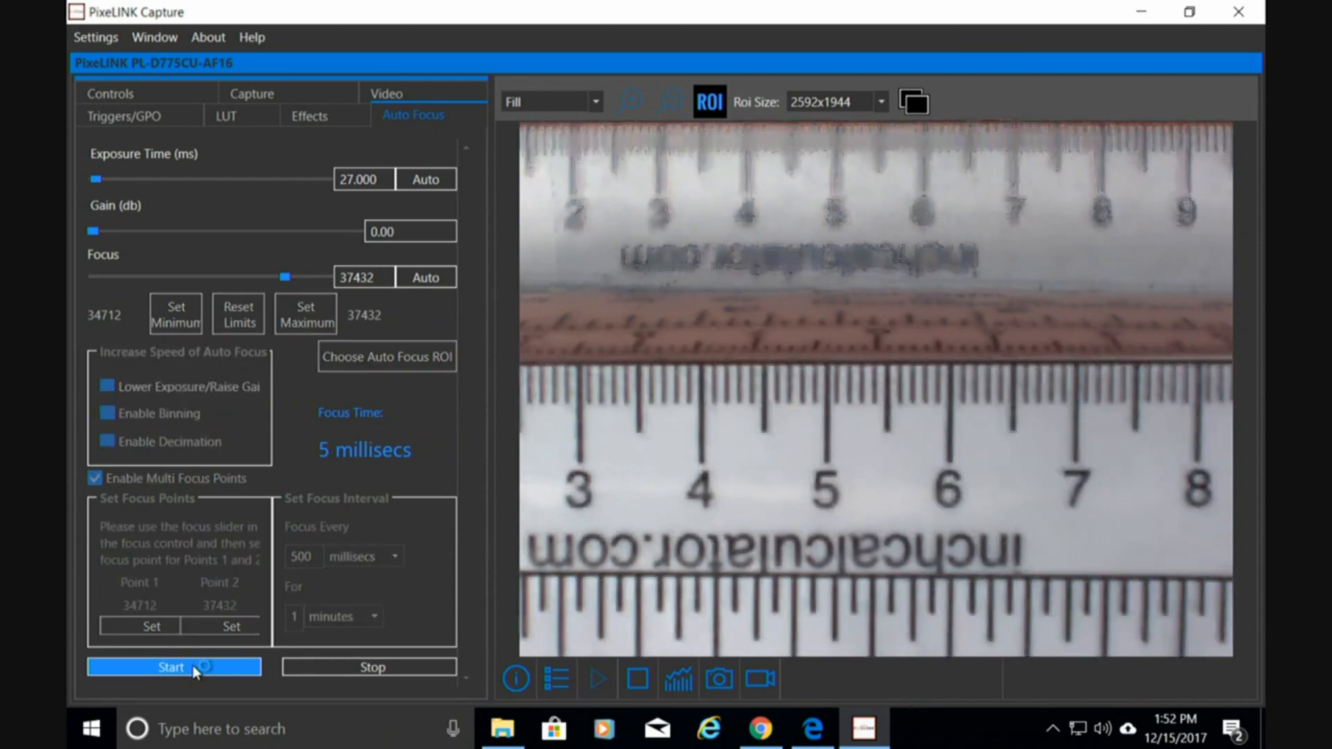
click(174, 668)
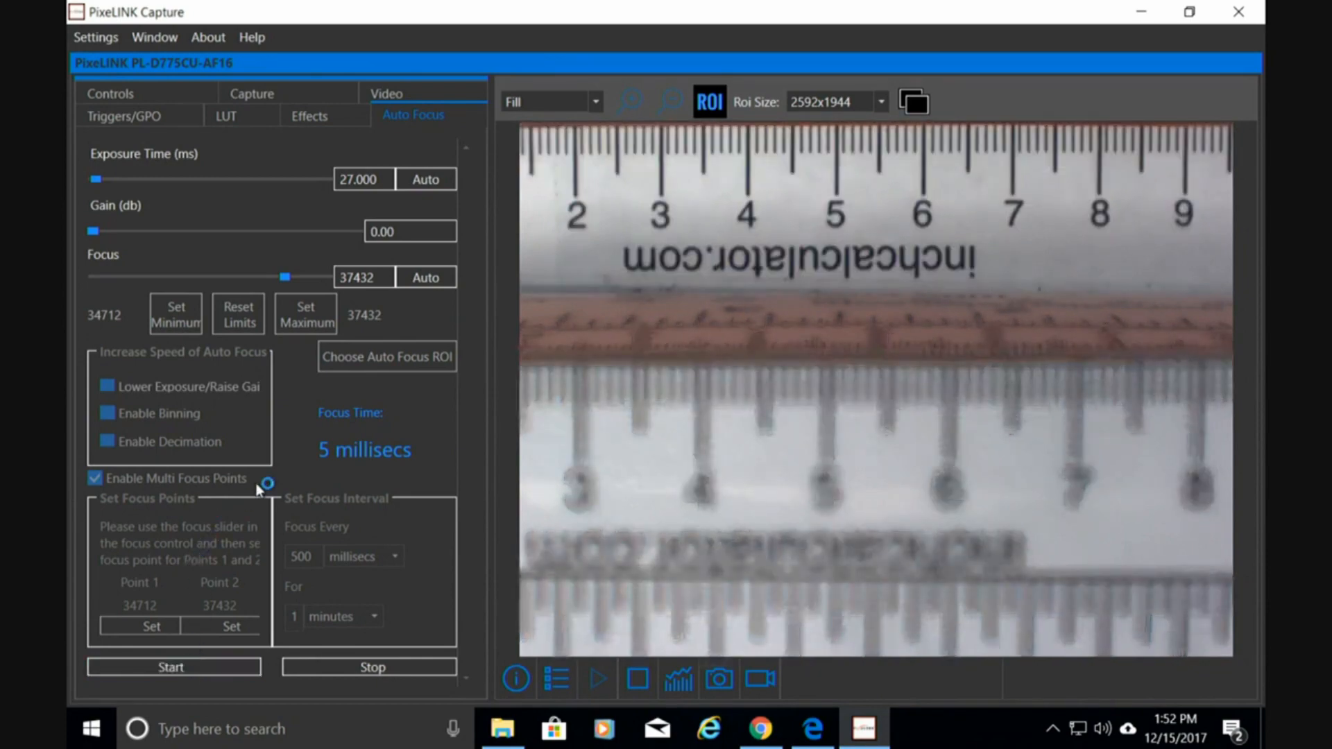
mouse_move(485, 204)
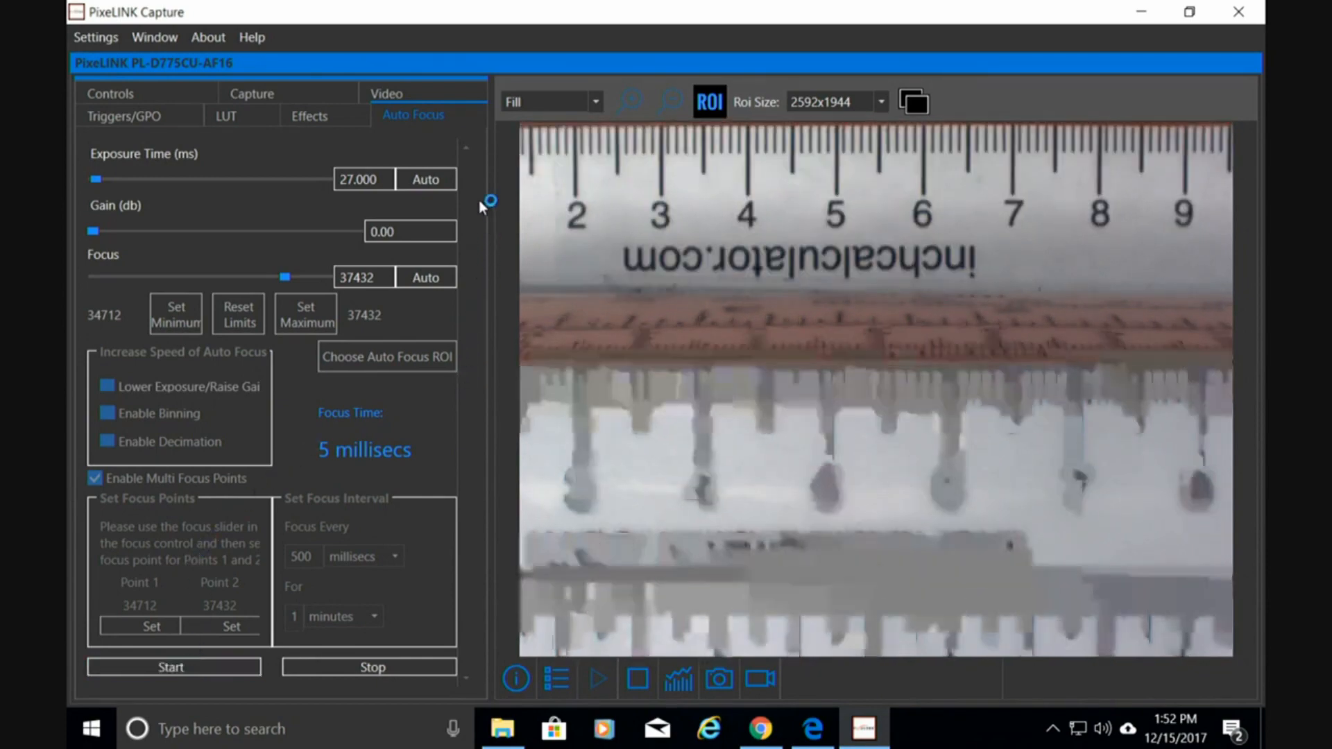
click(913, 102)
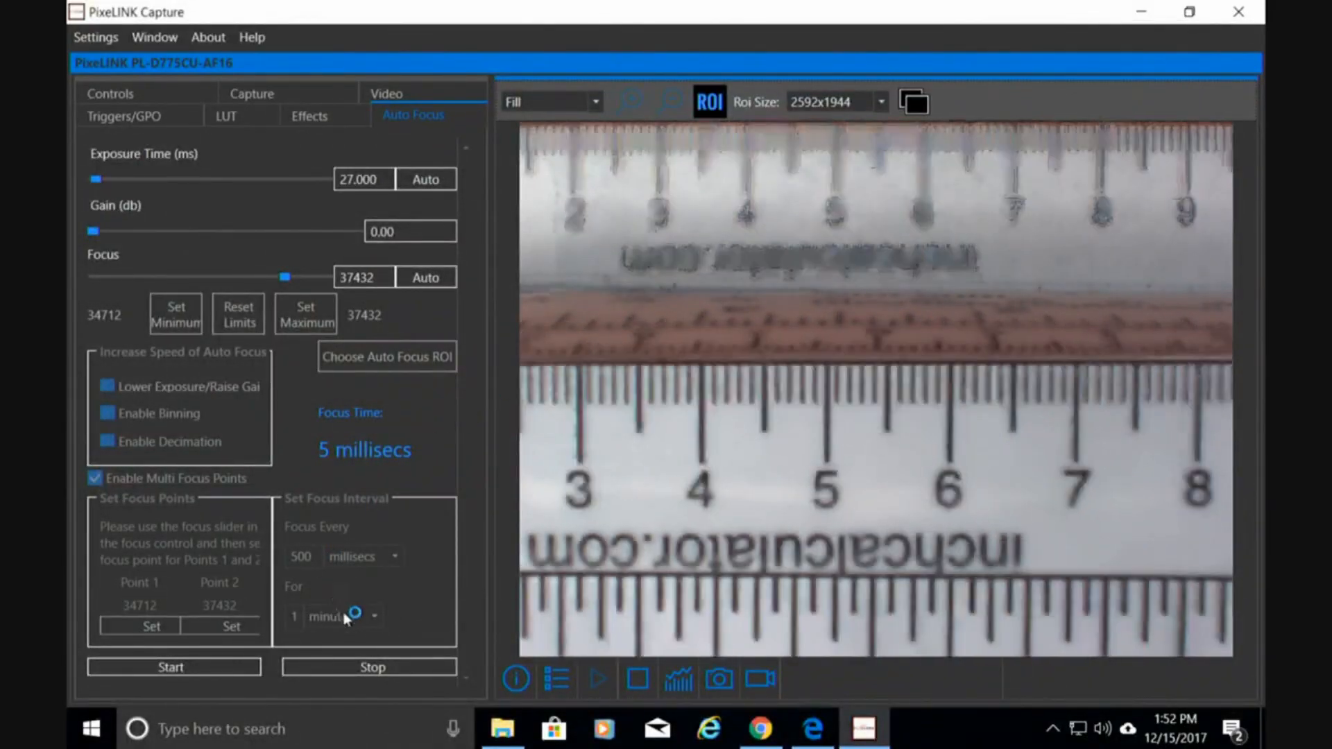
- Stop the alternating focus cycle between the two rulers
click(369, 668)
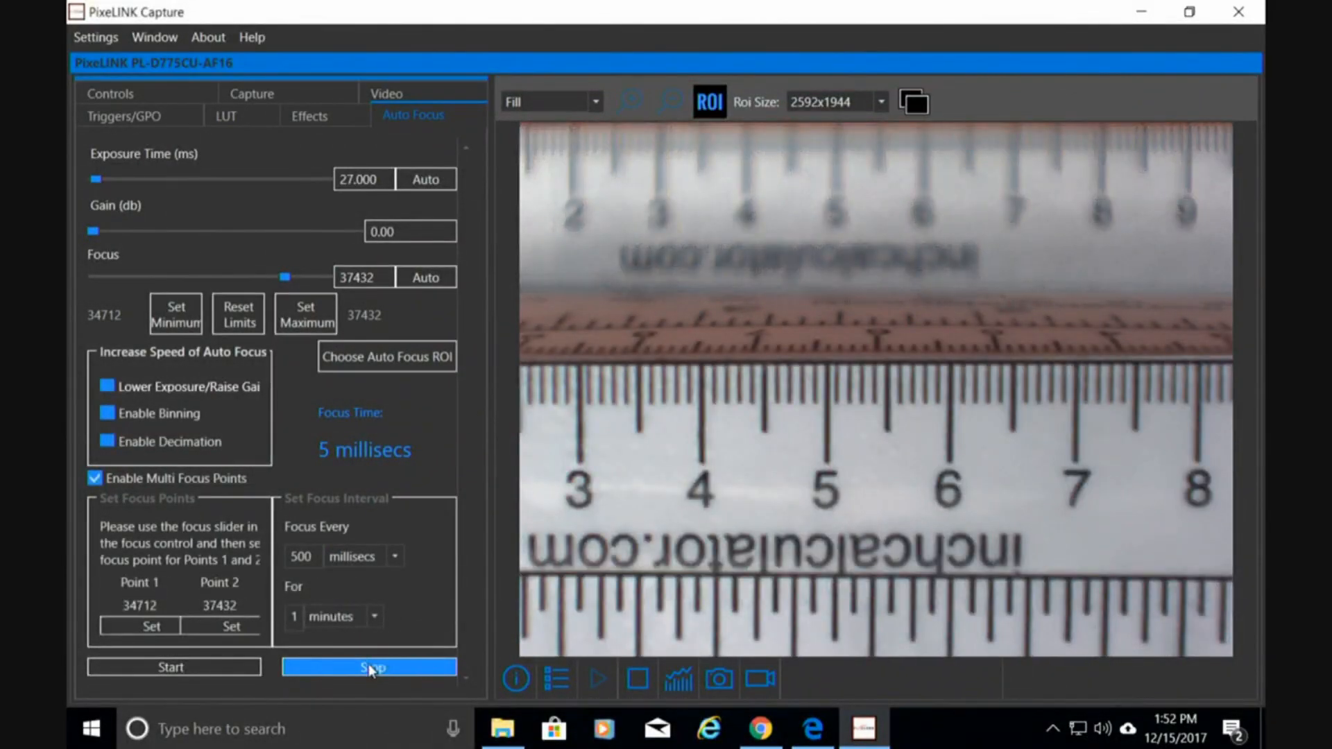
click(370, 666)
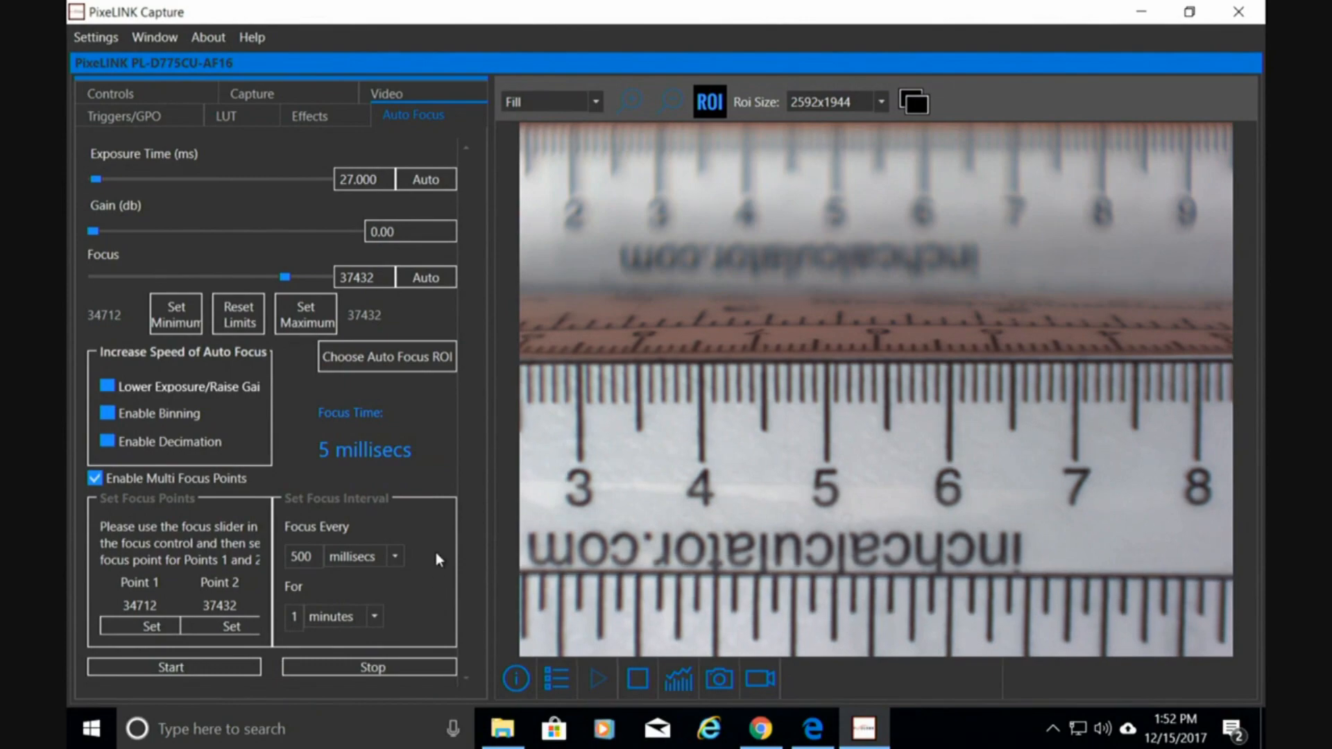